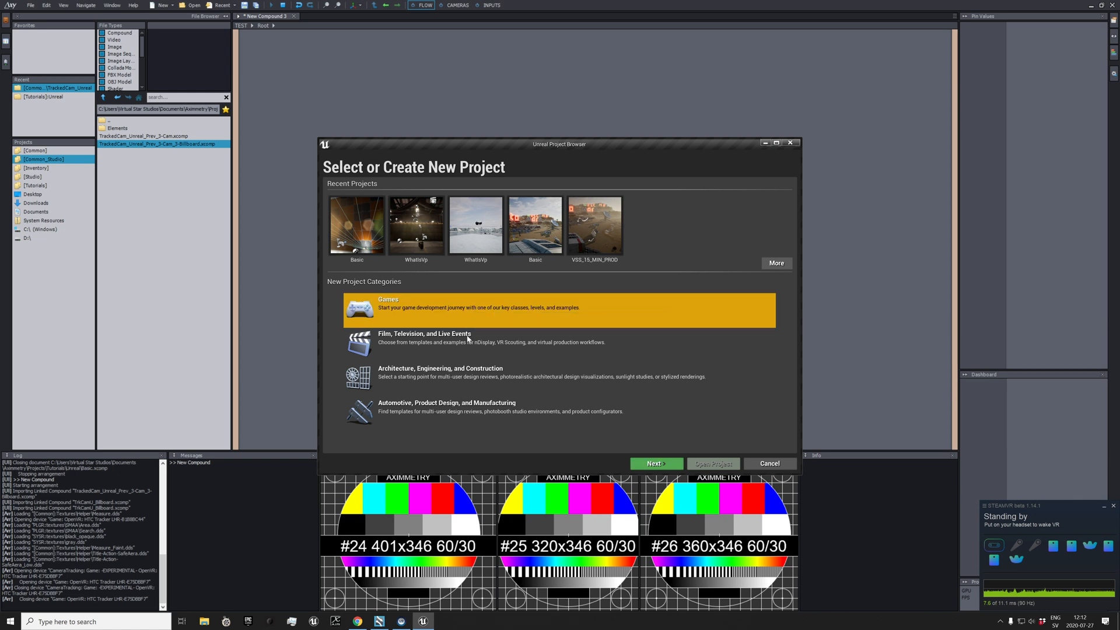
Choose the Games category and the Blank template in the Unreal Project Browser
left_click(655, 463)
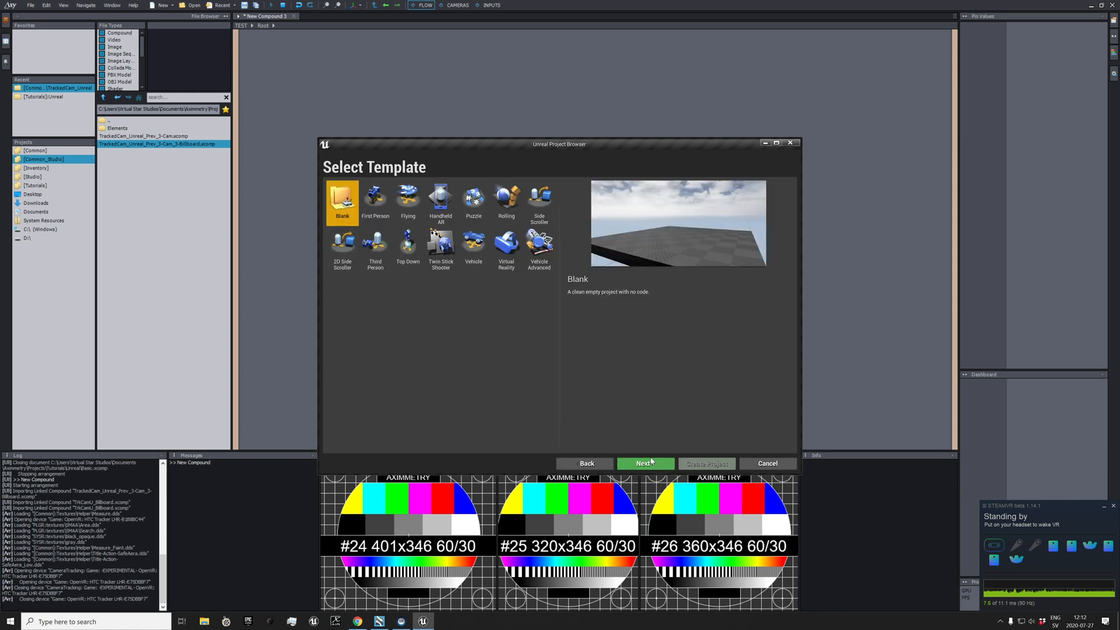
left_click(583, 463)
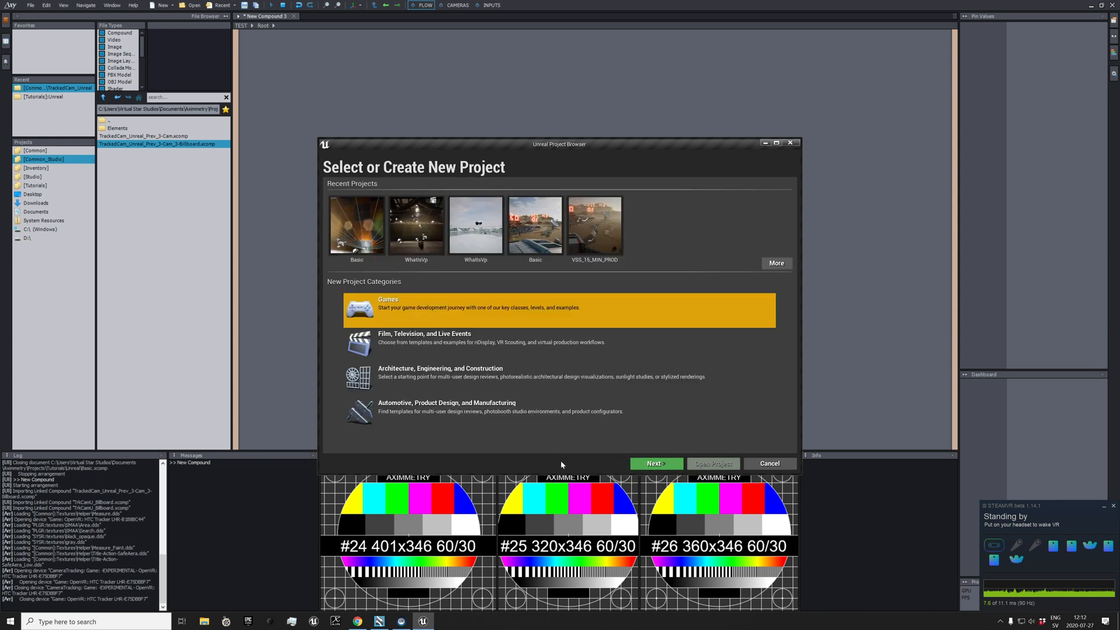
mouse_move(420, 349)
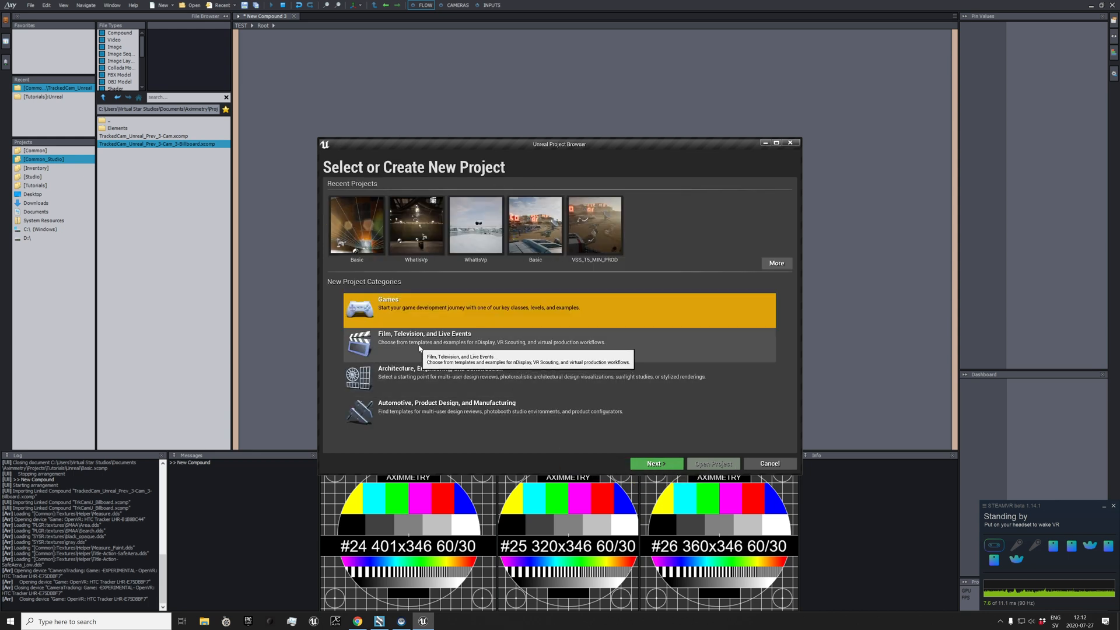
left_click(656, 463)
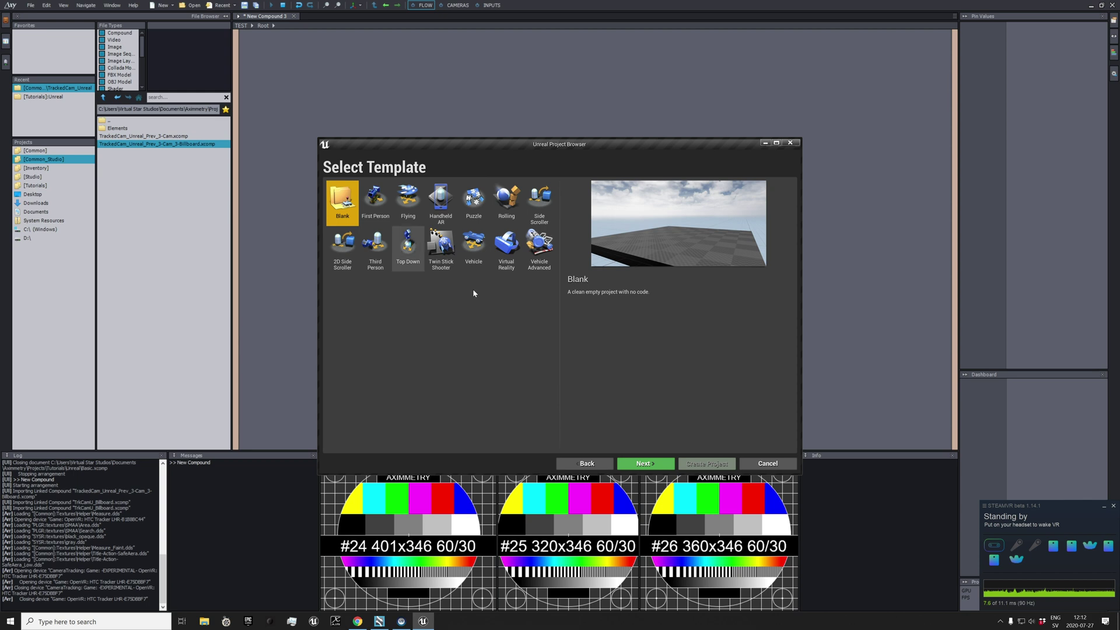
left_click(645, 464)
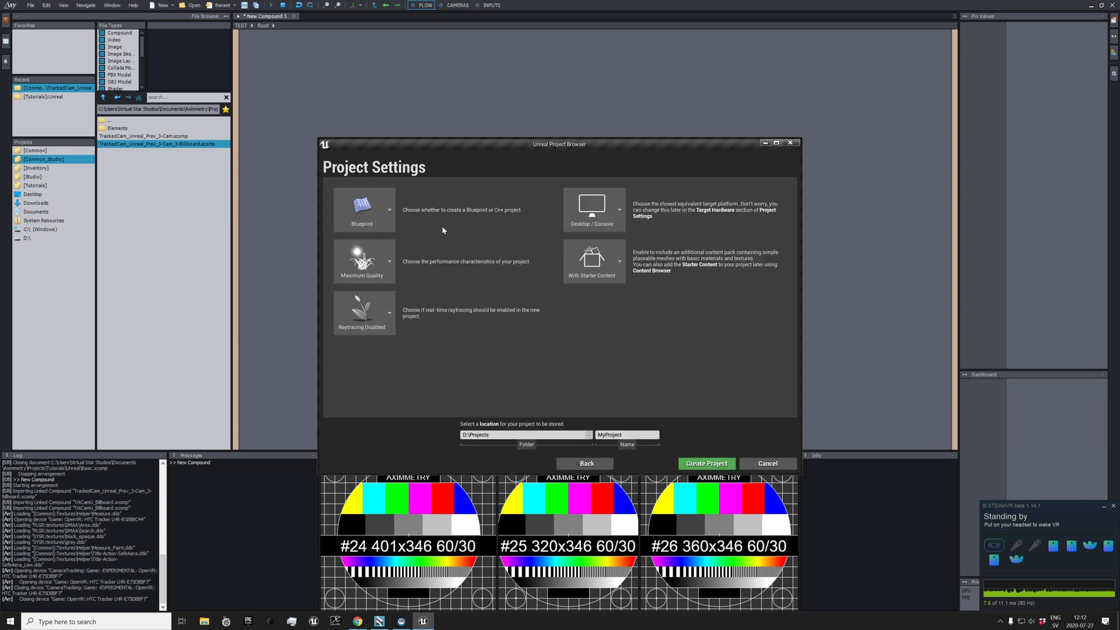
Set No Starter Content, name the project AximmetryTutorial and create it
left_click(618, 262)
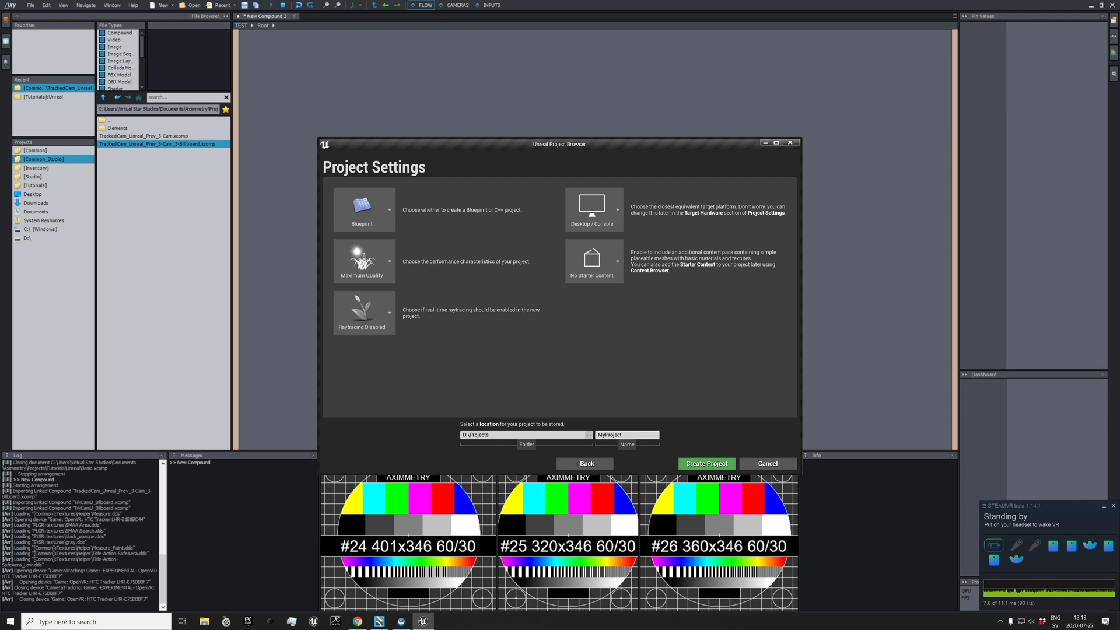
type("Axi")
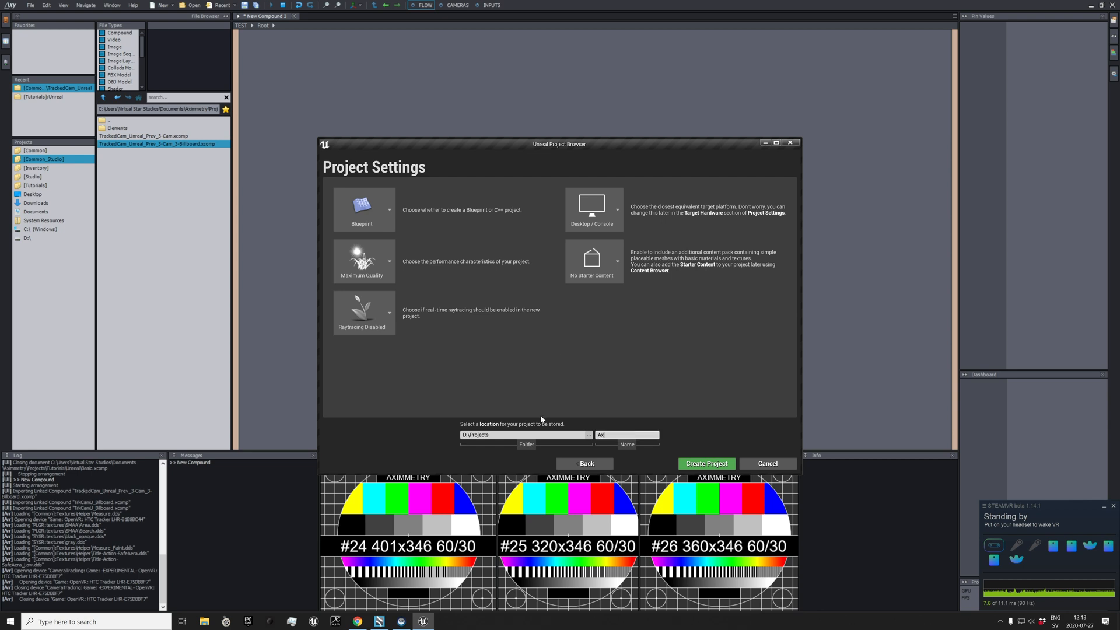
type("AximmetryTutorial")
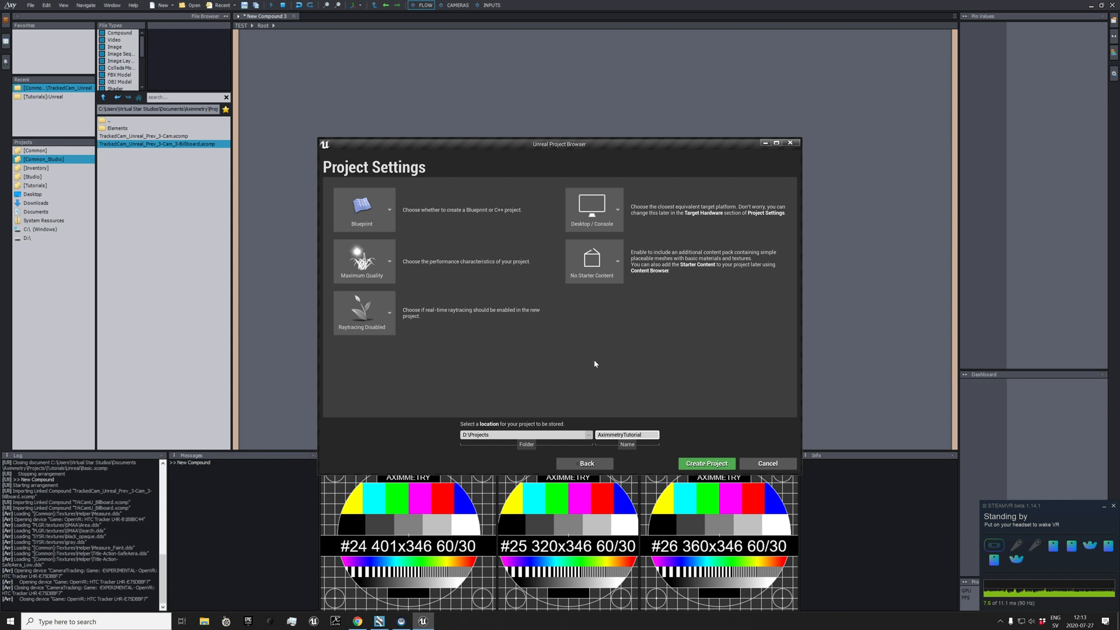
mouse_move(608, 392)
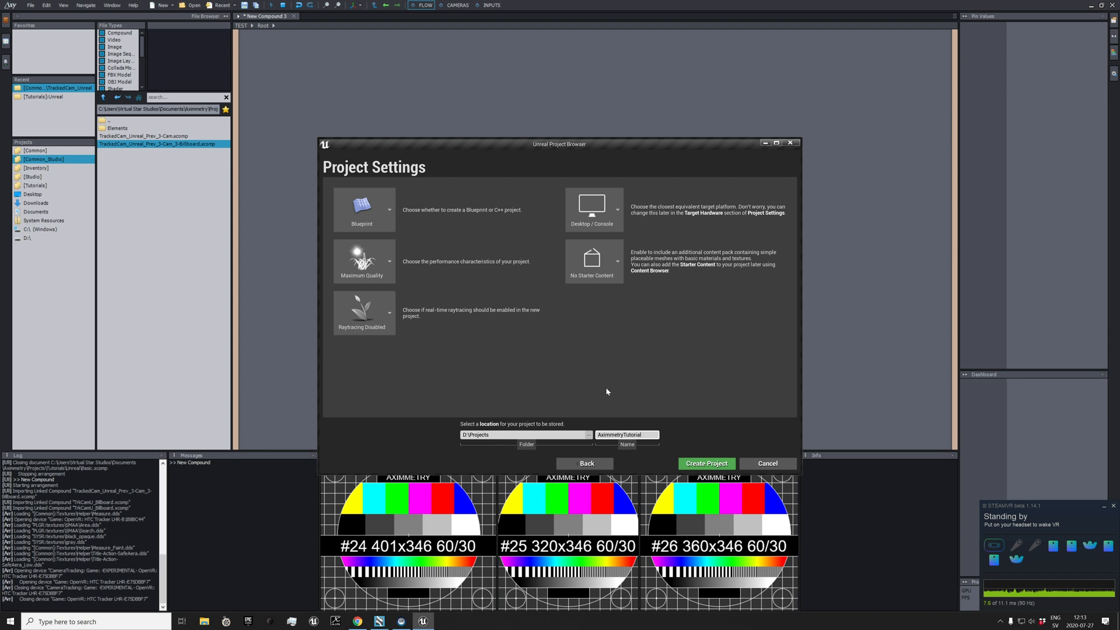
mouse_move(651, 460)
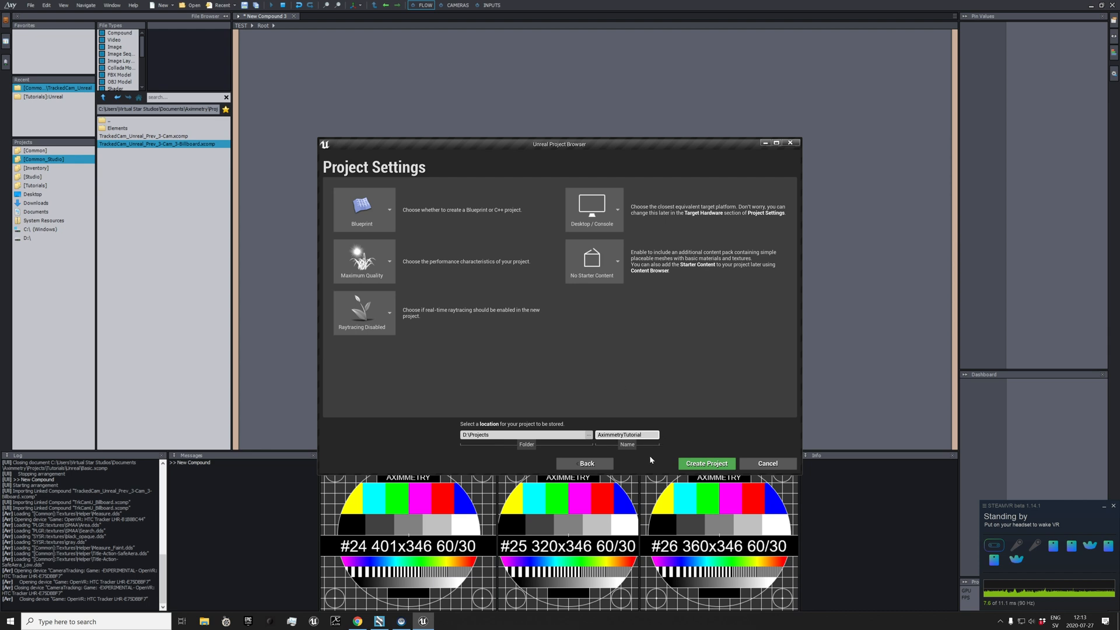
mouse_move(707, 463)
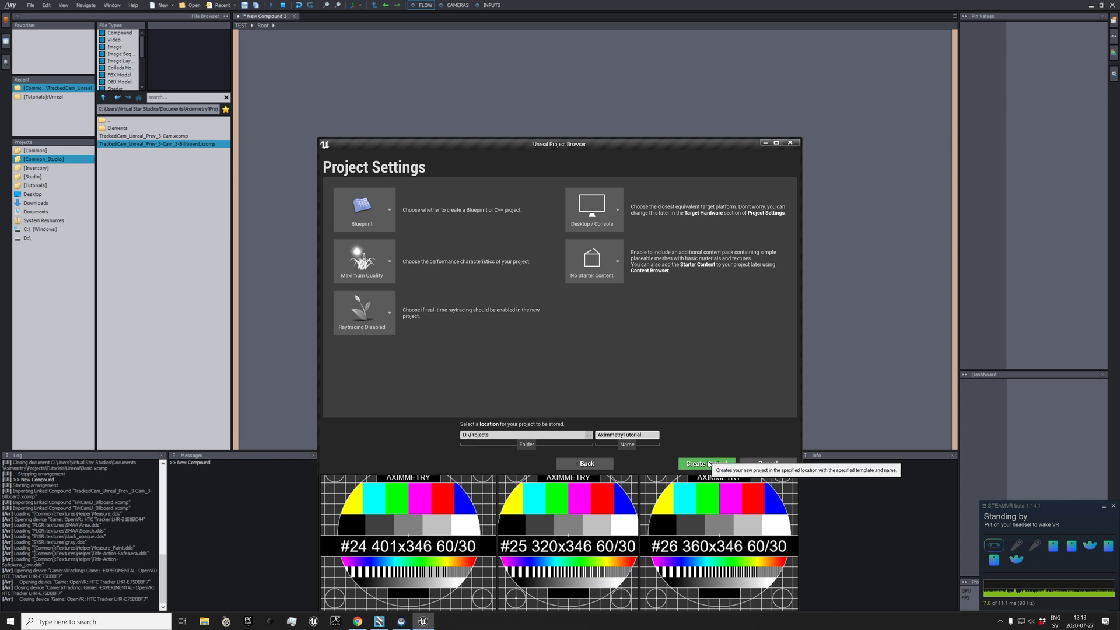
left_click(707, 463)
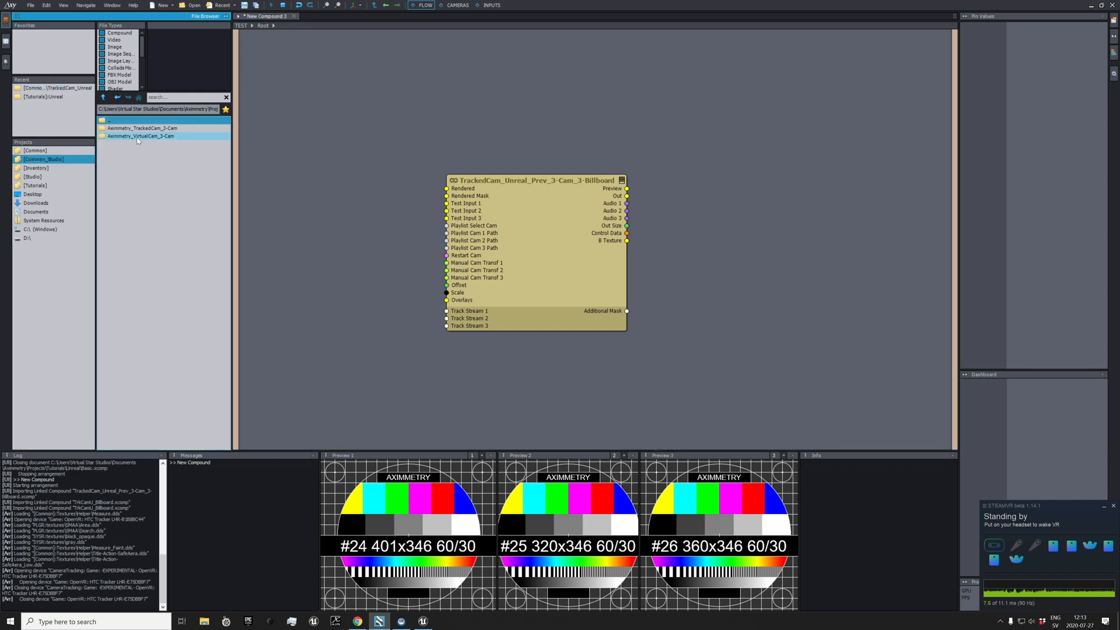
Open the Aximmetry_TrackedCam_3-Cam asset folder's location in File Explorer
right_click(140, 128)
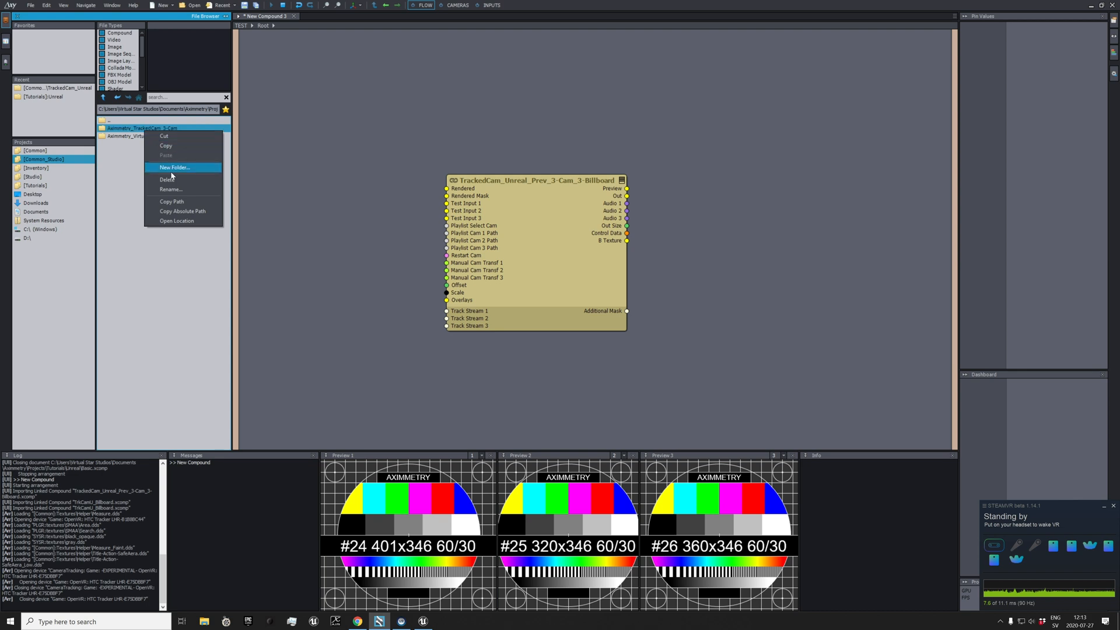
left_click(197, 225)
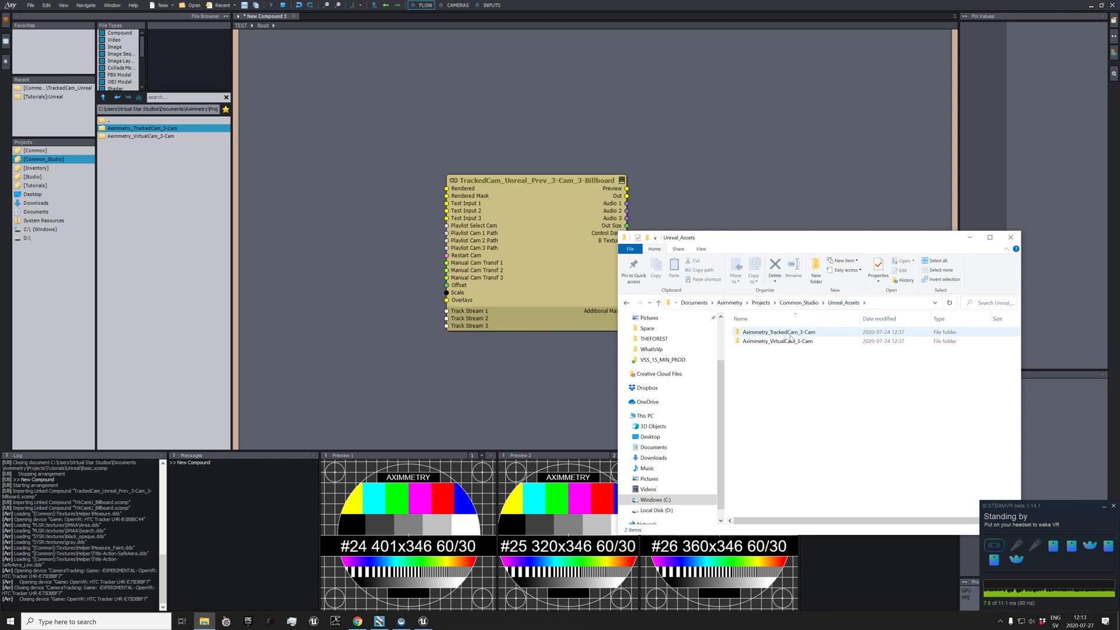
Copy the Aximmetry_TrackedCam_3-Cam folder into the project's Content folder
left_click(779, 332)
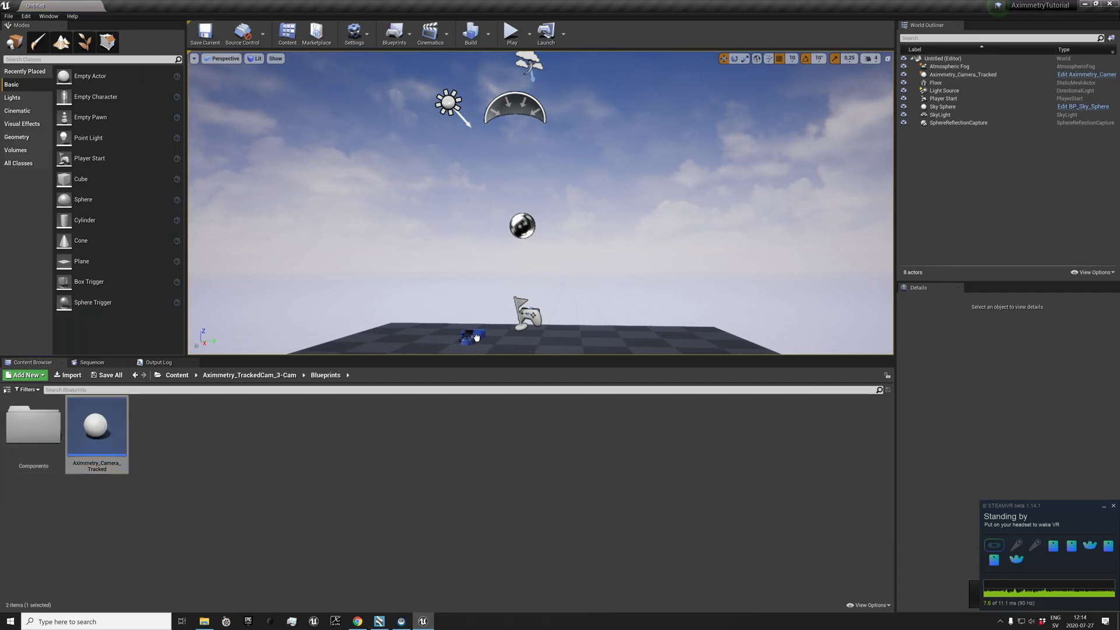
Move the Aximmetry_Camera_Tracked actor on the floor and save the level as AximmetryMap
left_click(962, 74)
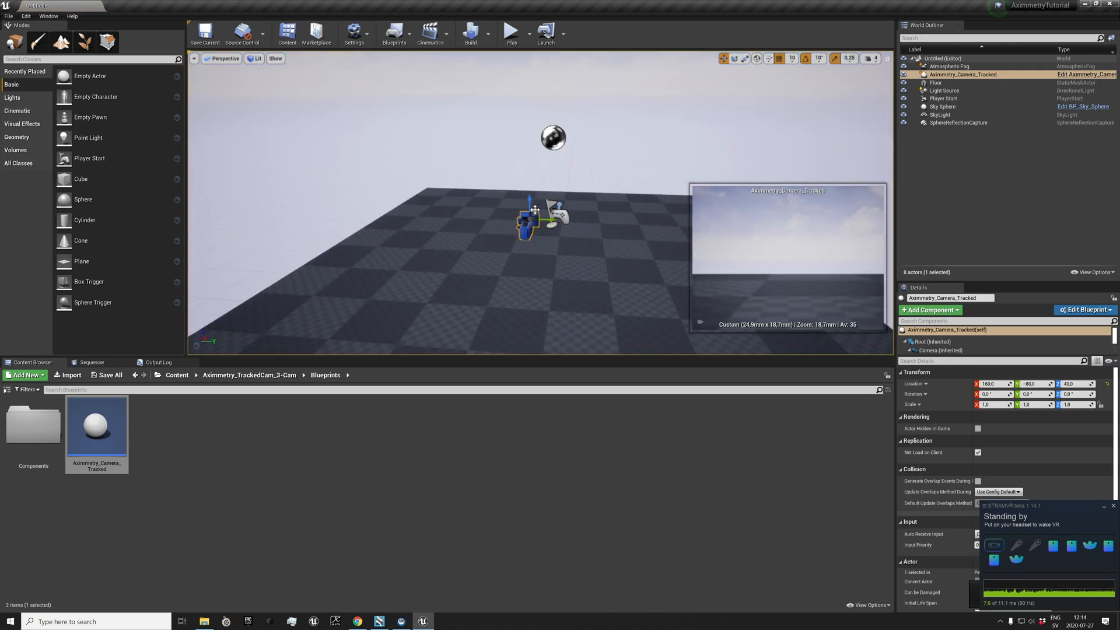
left_click_drag(528, 215, 542, 275)
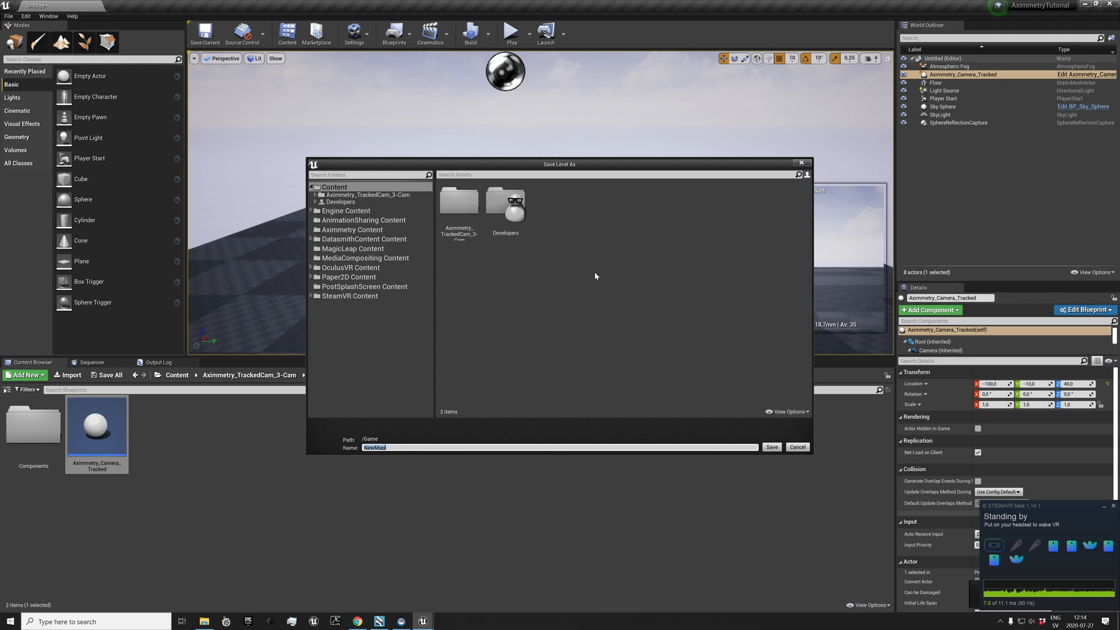
left_click(772, 447)
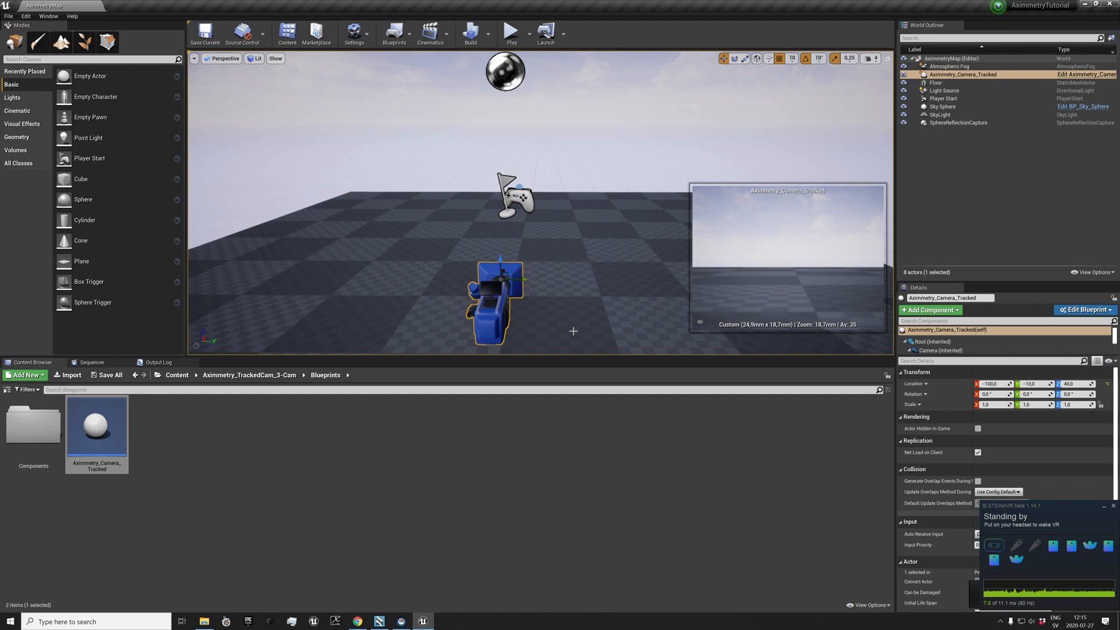
mouse_move(373, 37)
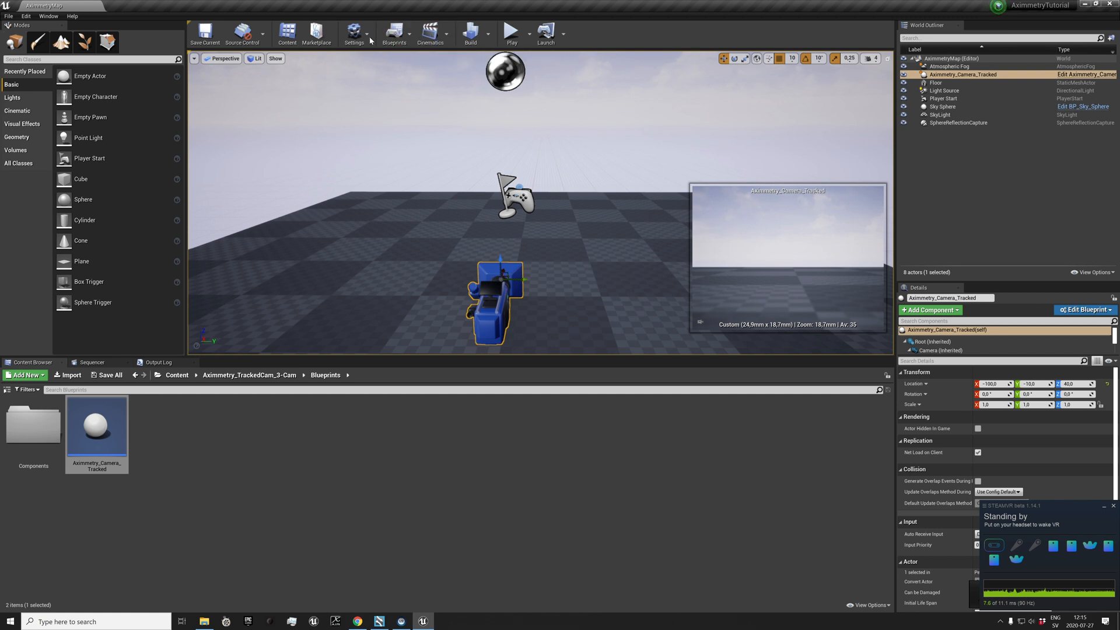
In Project Settings, set Custom Depth-Stencil Pass to Enabled with Stencil
left_click(357, 29)
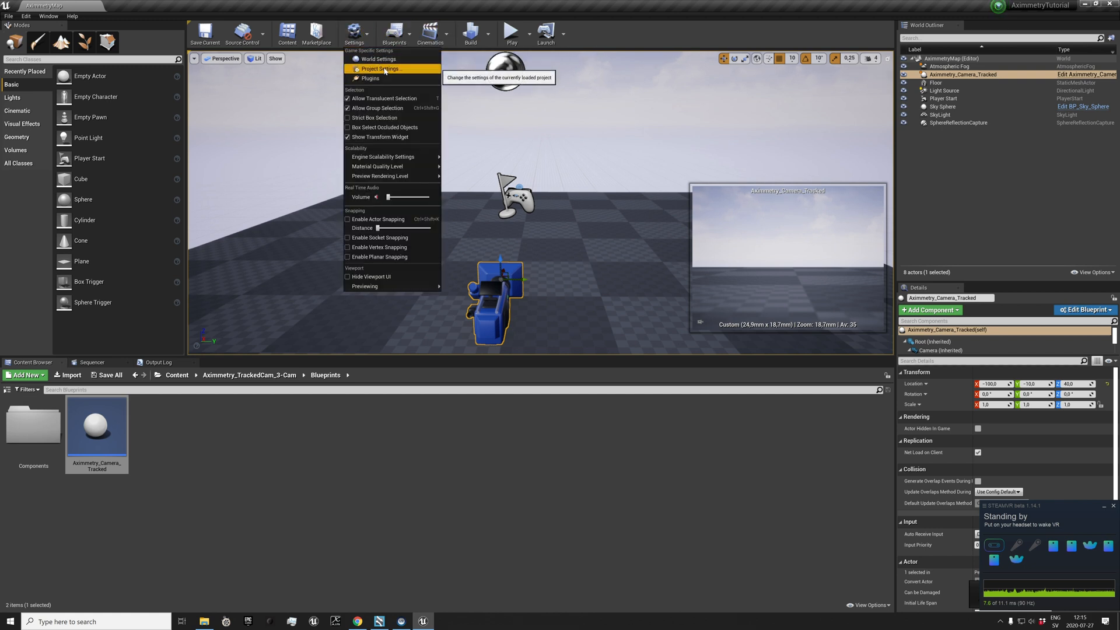
left_click(378, 69)
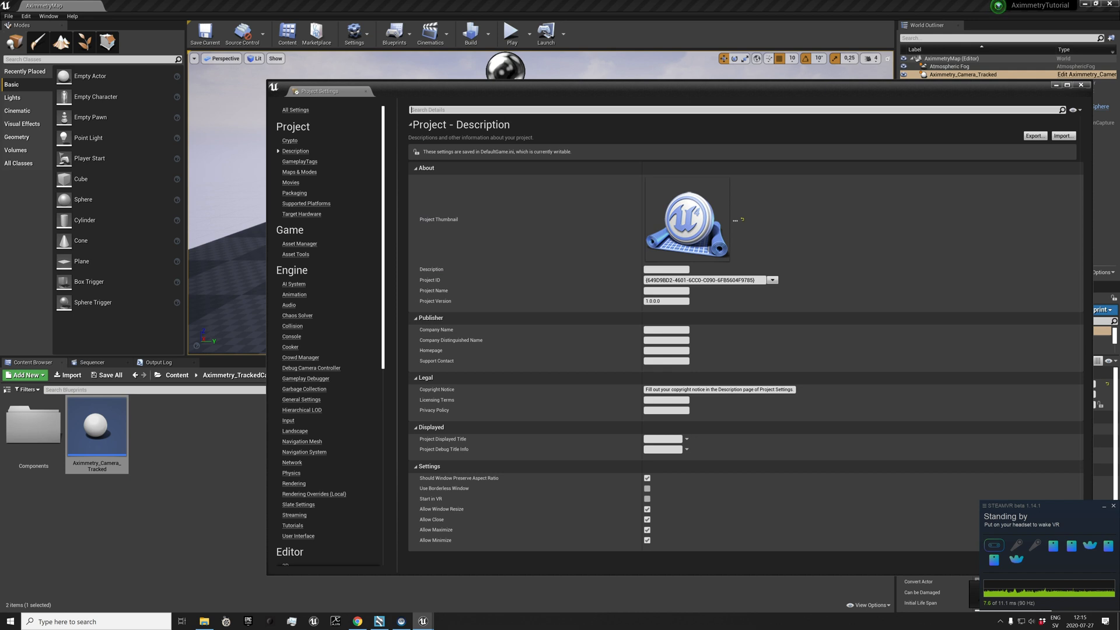
type("stencil")
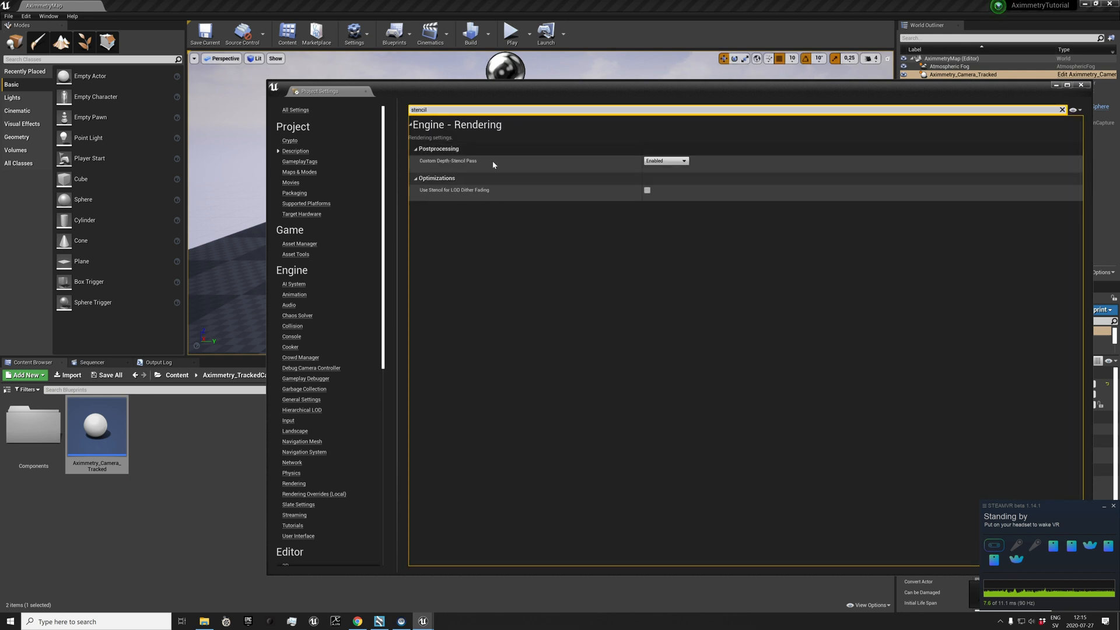
mouse_move(680, 163)
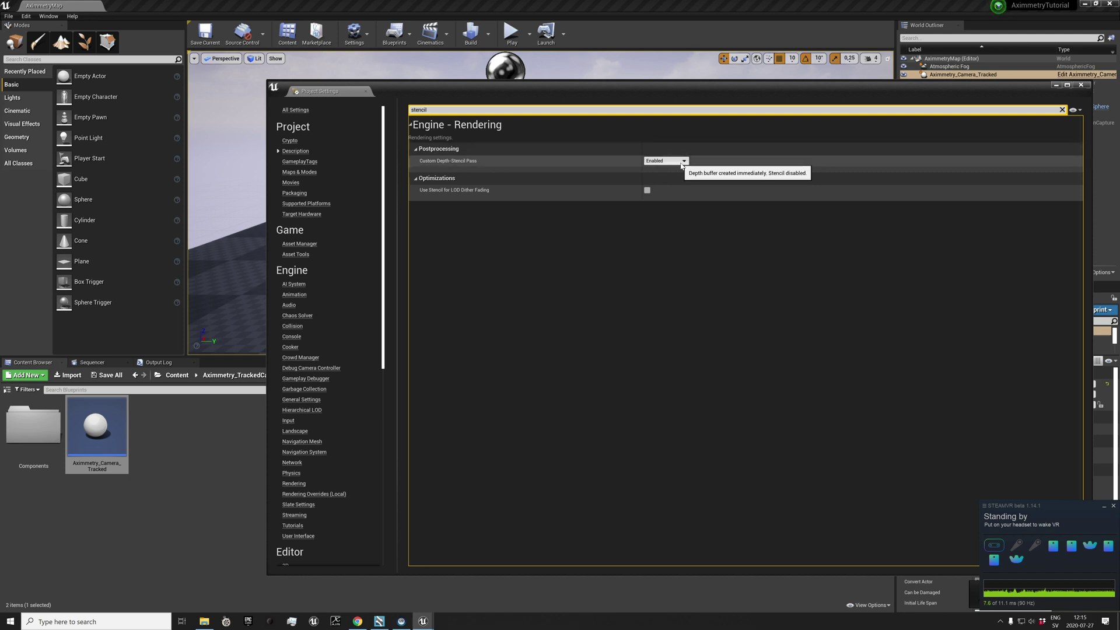
left_click(683, 160)
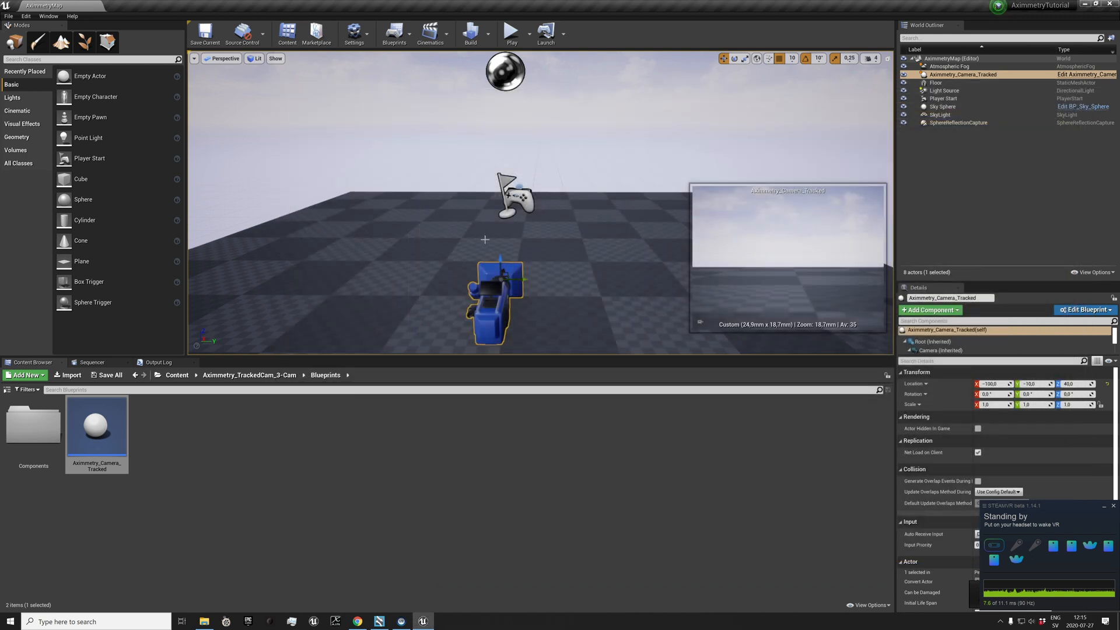
mouse_move(485, 210)
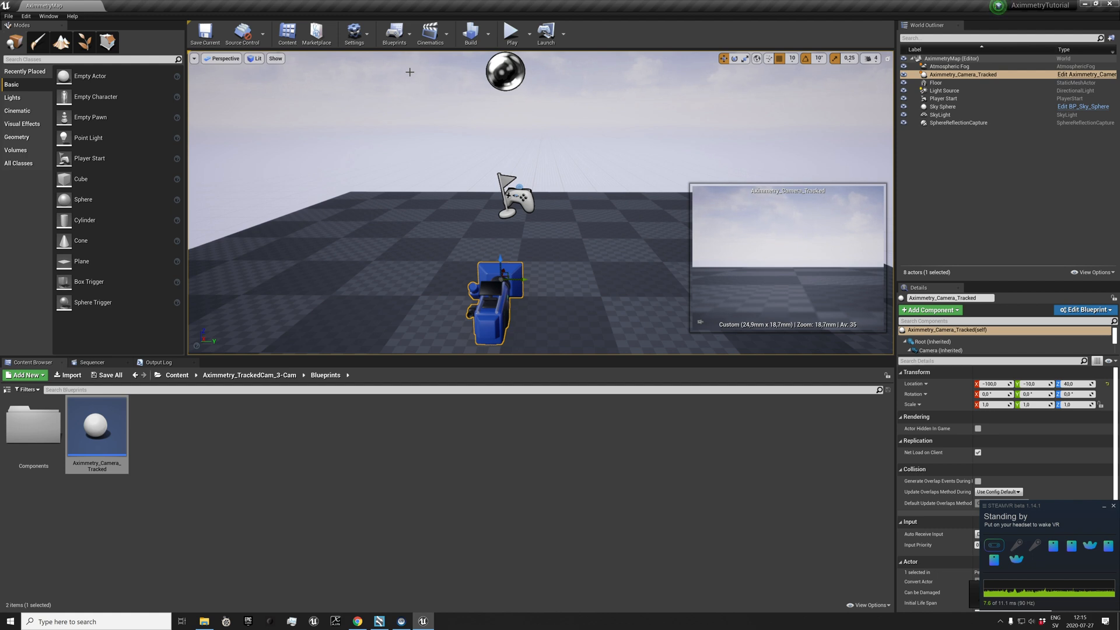
mouse_move(424, 81)
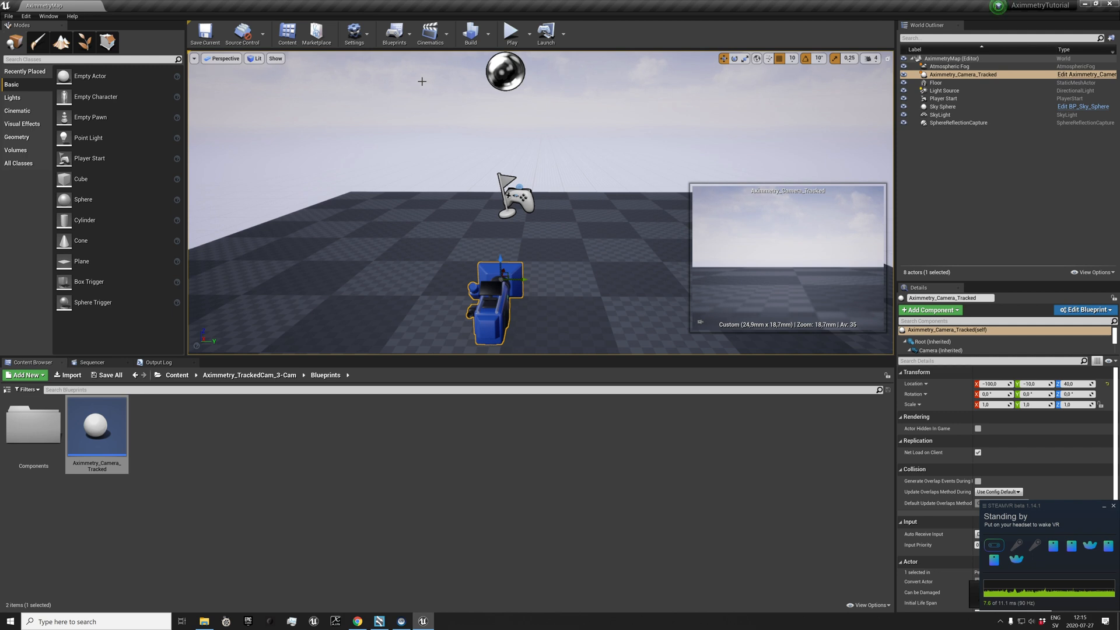
mouse_move(433, 56)
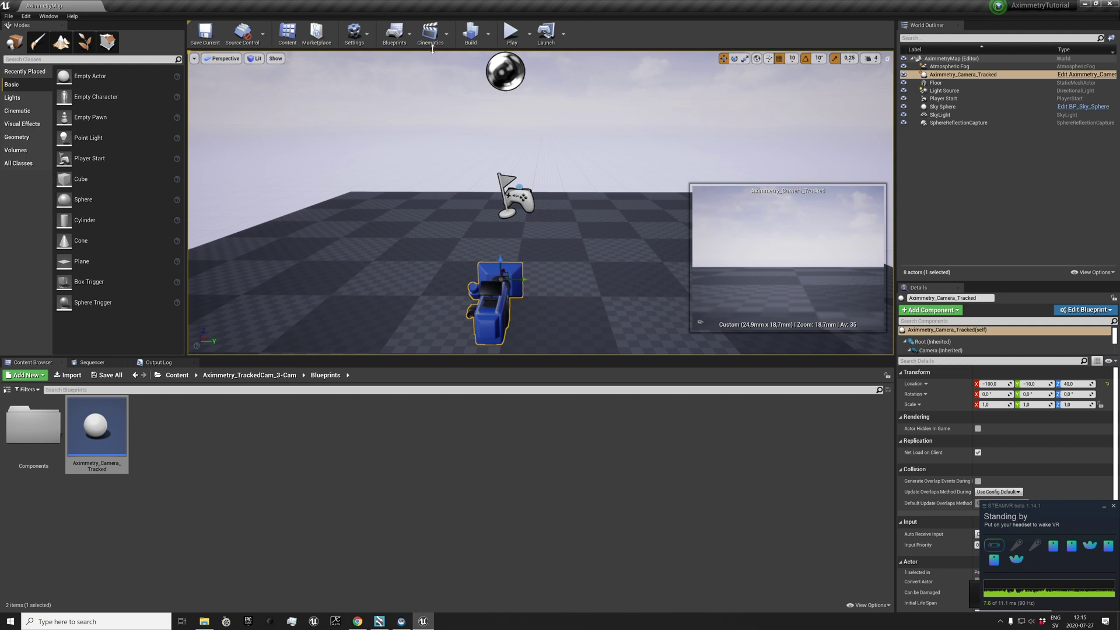
In Maps & Modes, create a new default game mode named AximmetryMode
left_click(351, 33)
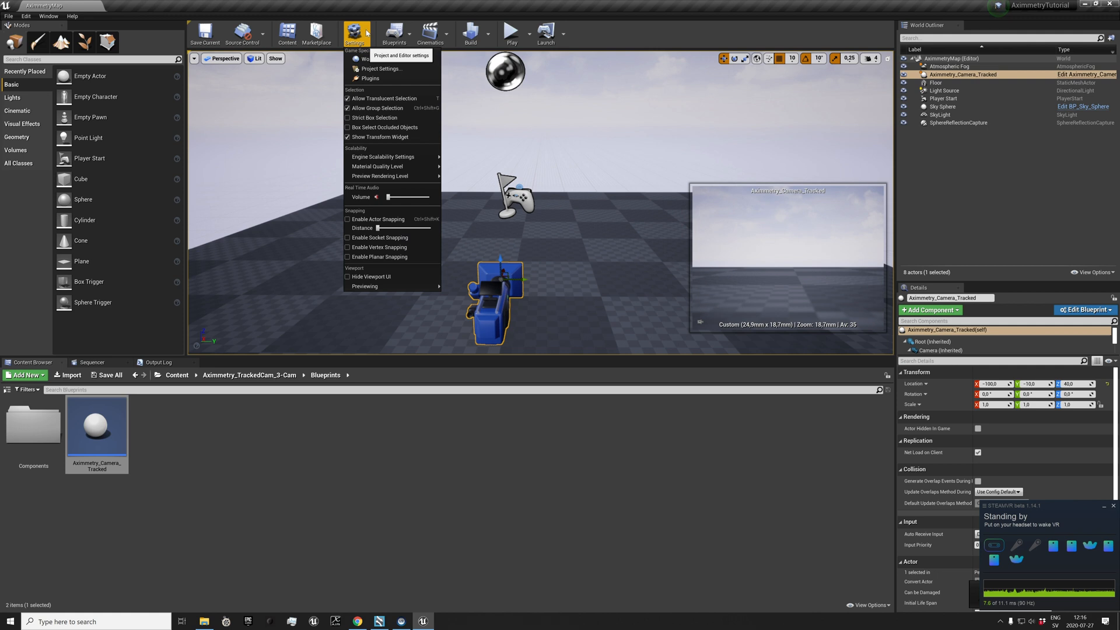
mouse_move(380, 69)
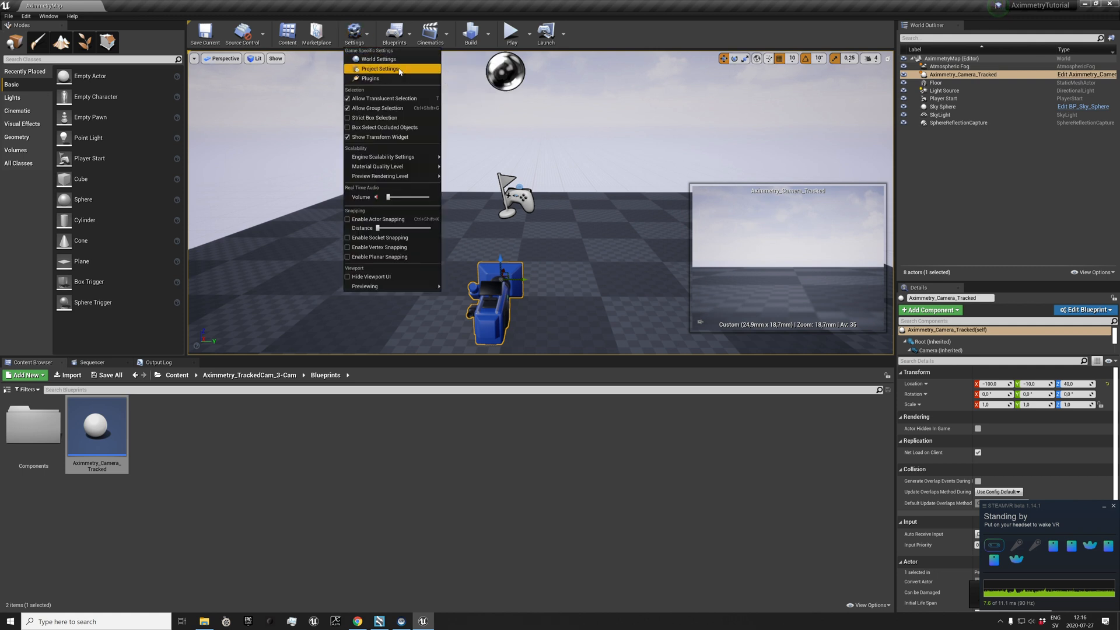
left_click(382, 68)
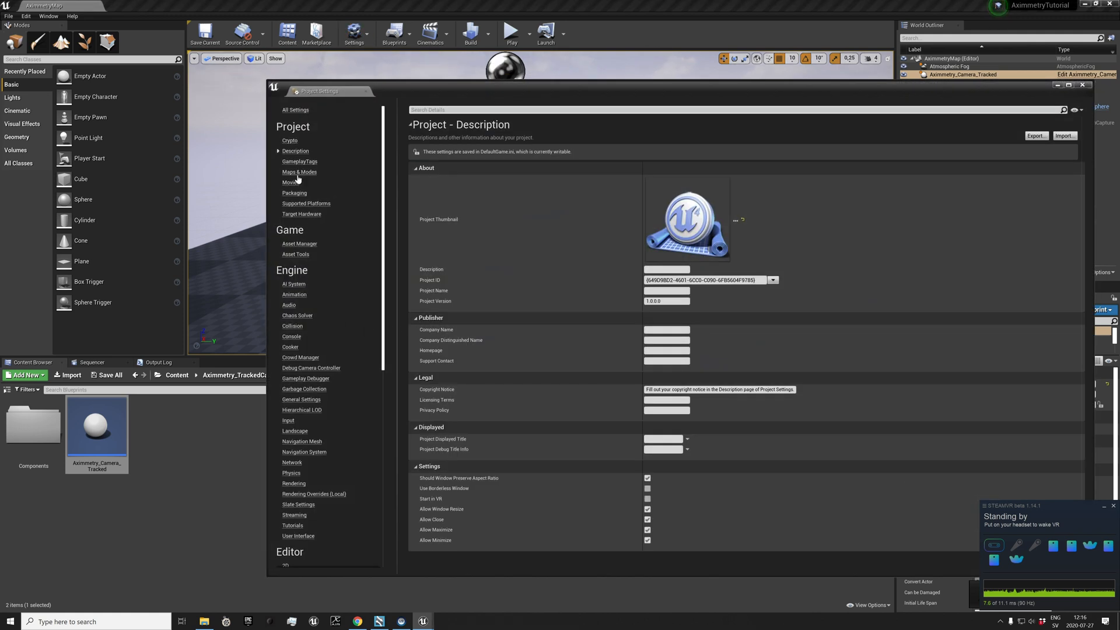
left_click(298, 172)
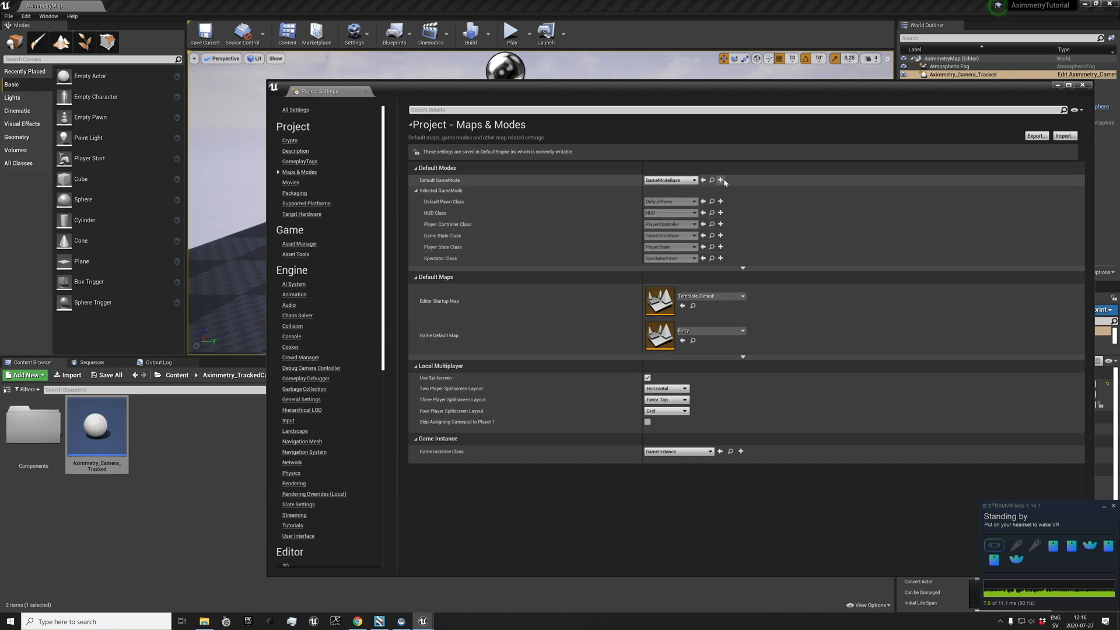
left_click(721, 180)
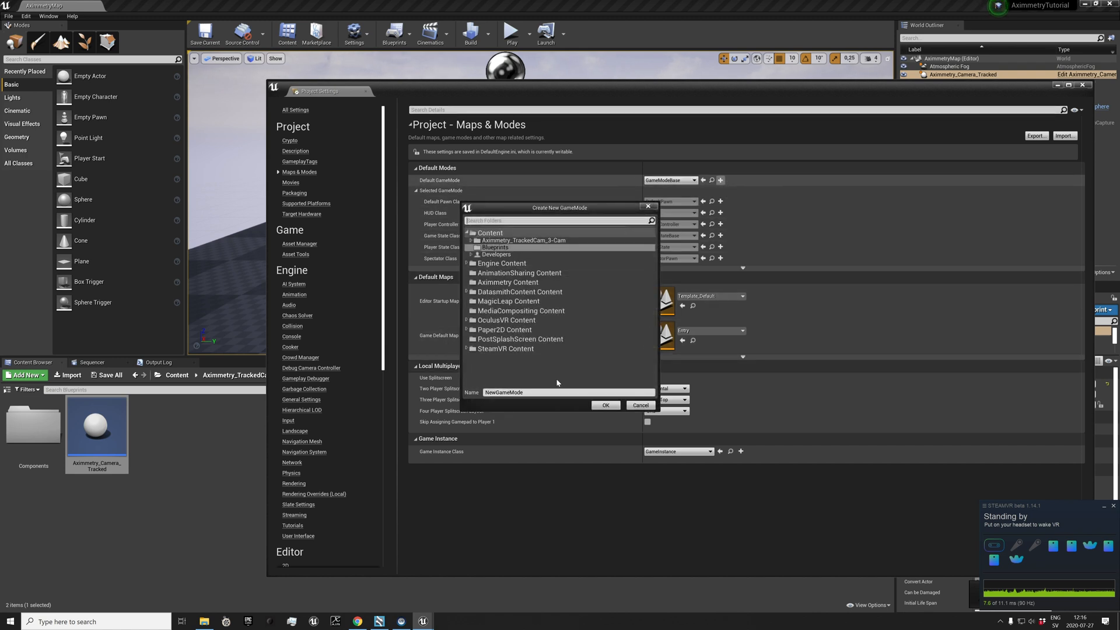
type("Aximmetry")
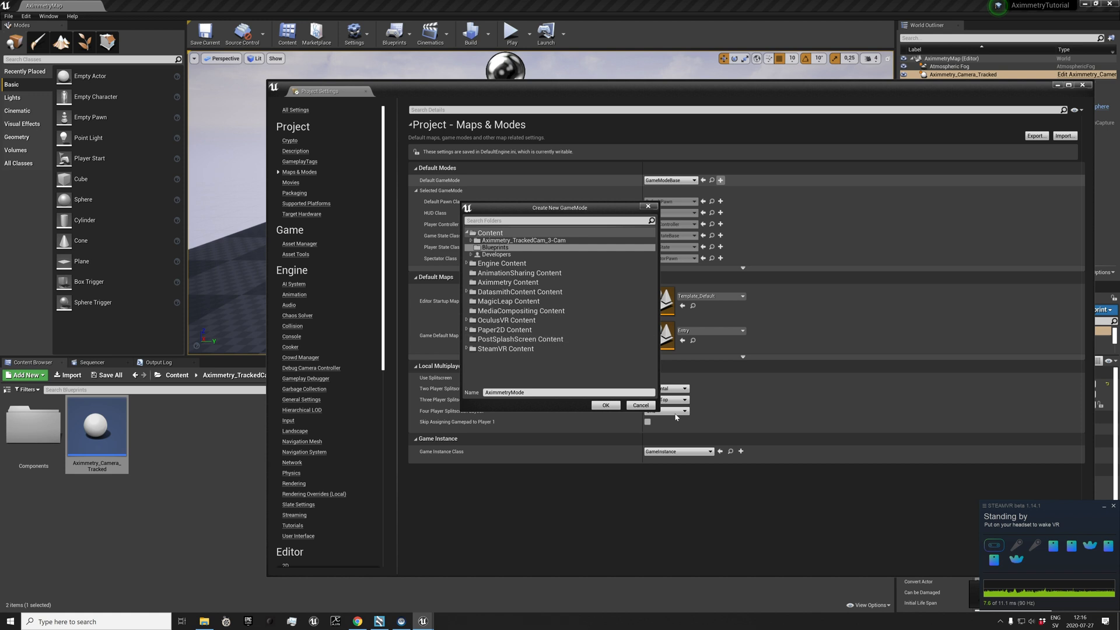
left_click(605, 405)
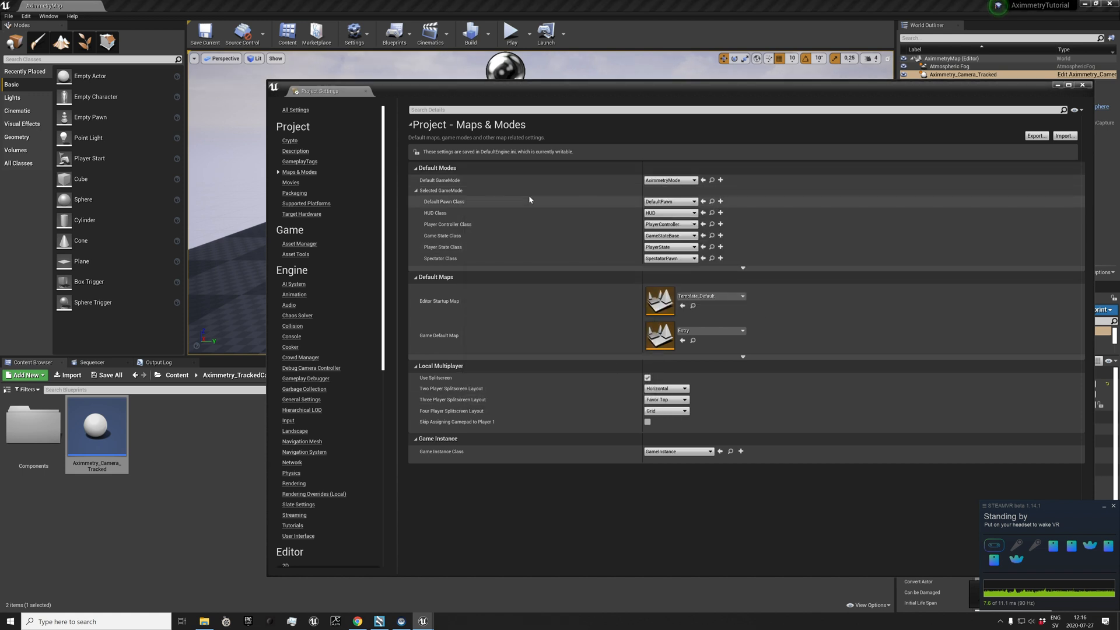
Choose the default pawn class for the AximmetryMode game mode
left_click(691, 201)
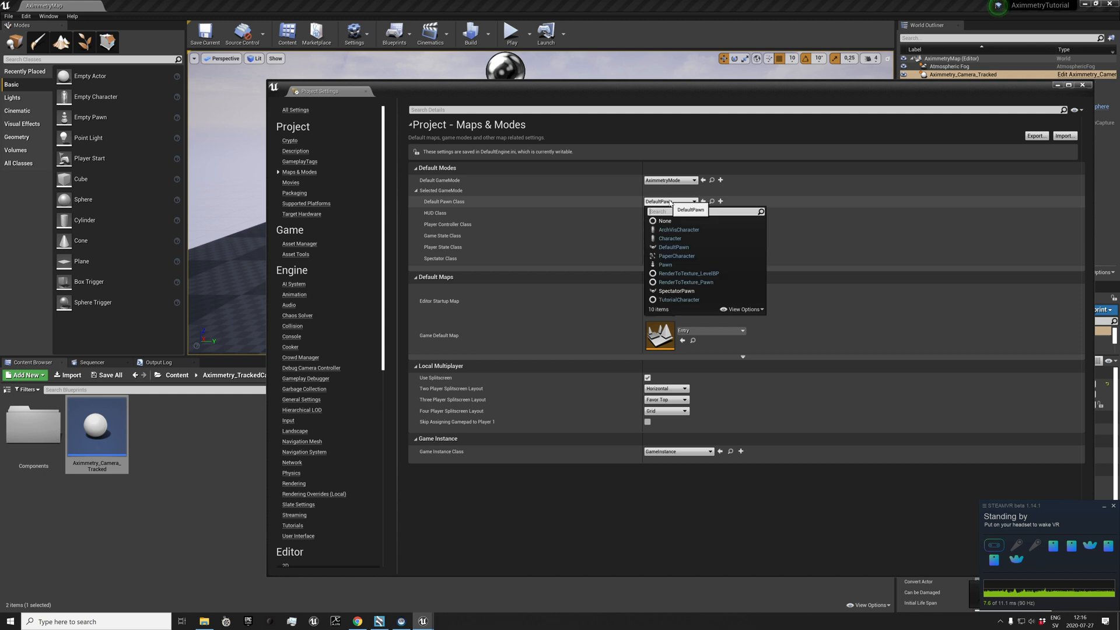
left_click(664, 220)
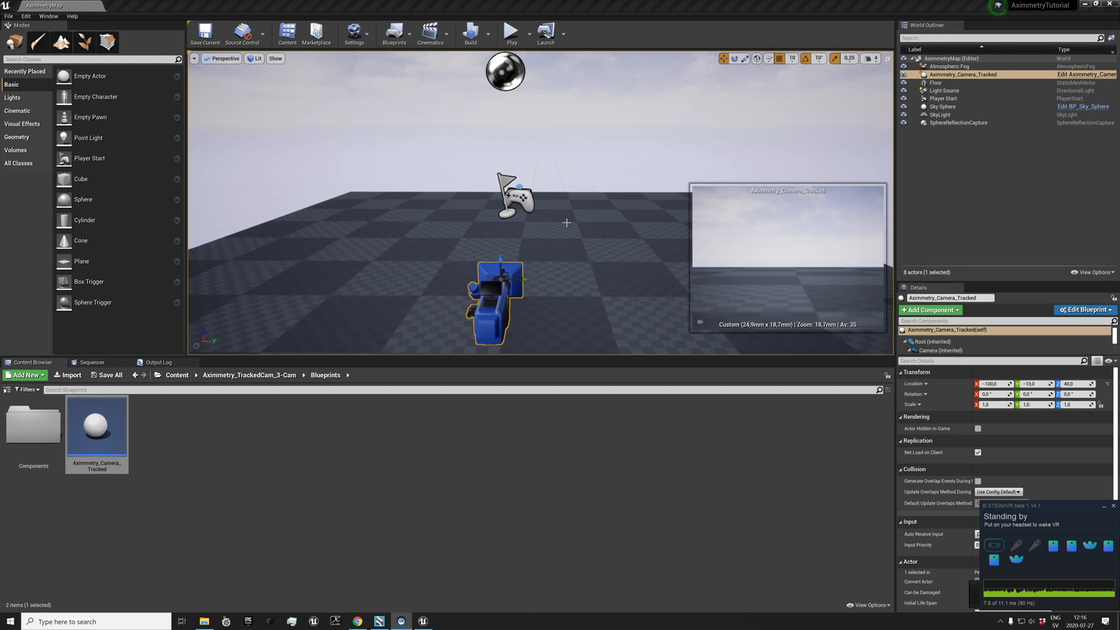
Place a scaled-down cylinder beside the player start and build the level lighting
left_click_drag(84, 220, 494, 240)
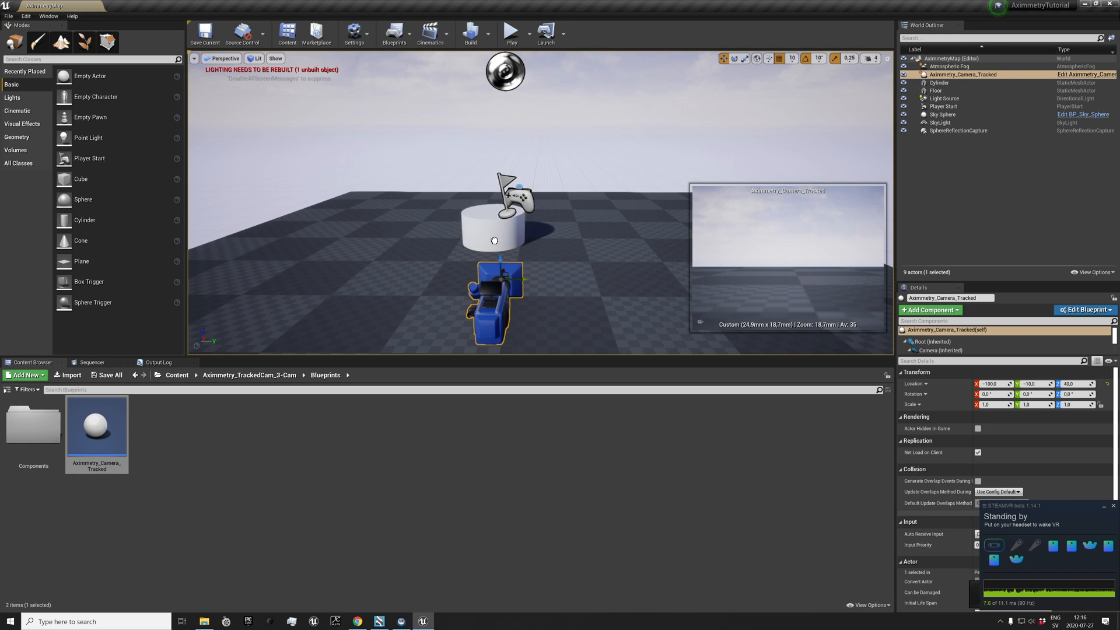
left_click(938, 81)
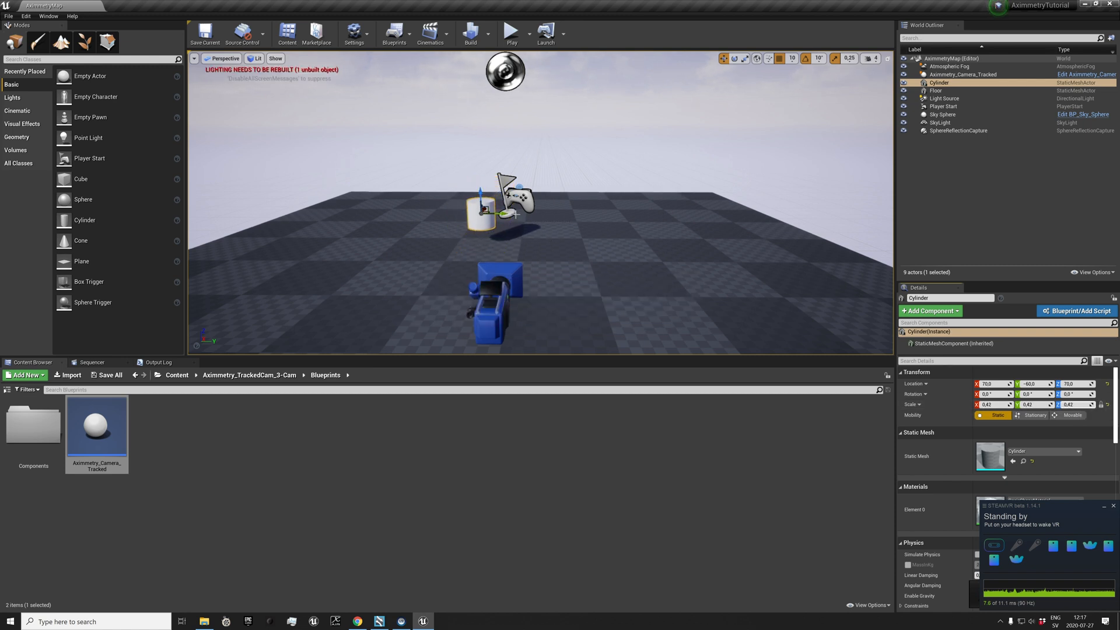
left_click(7, 11)
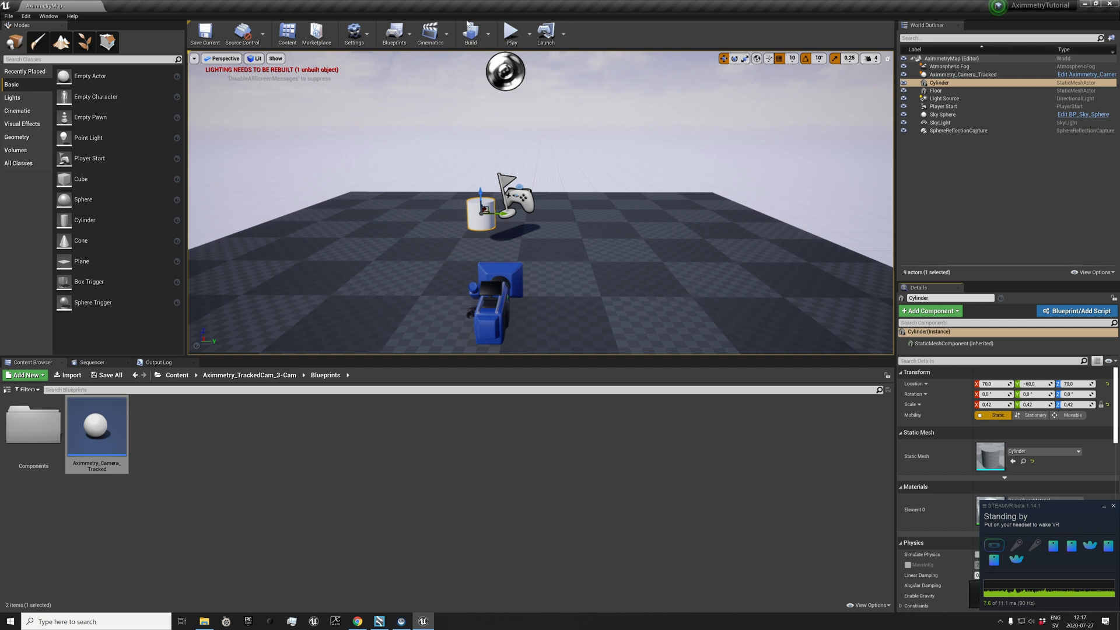
left_click(469, 30)
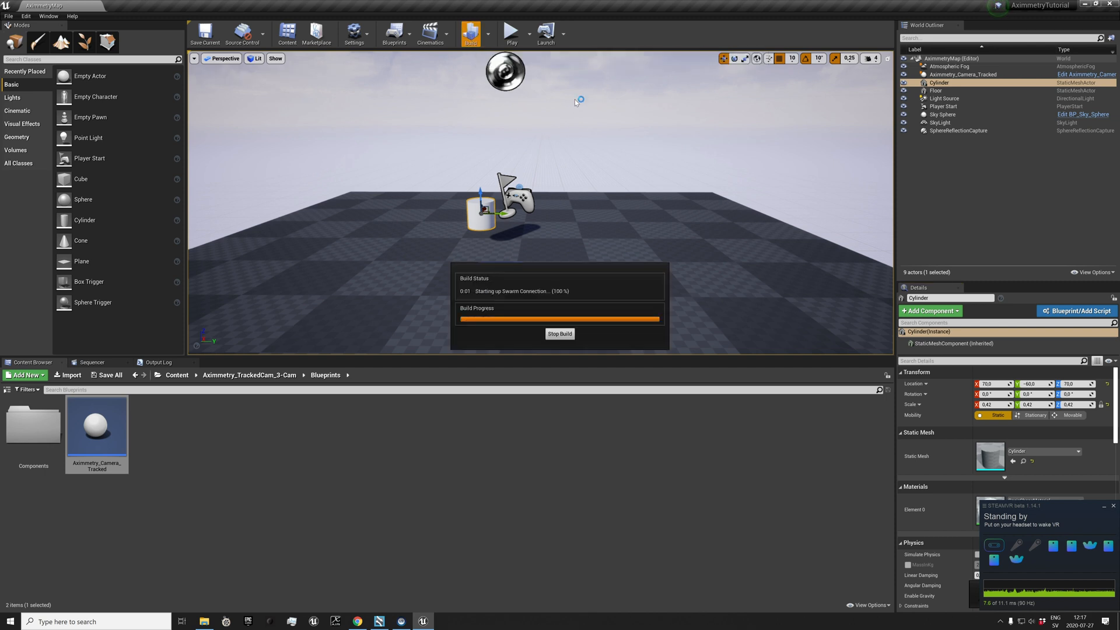